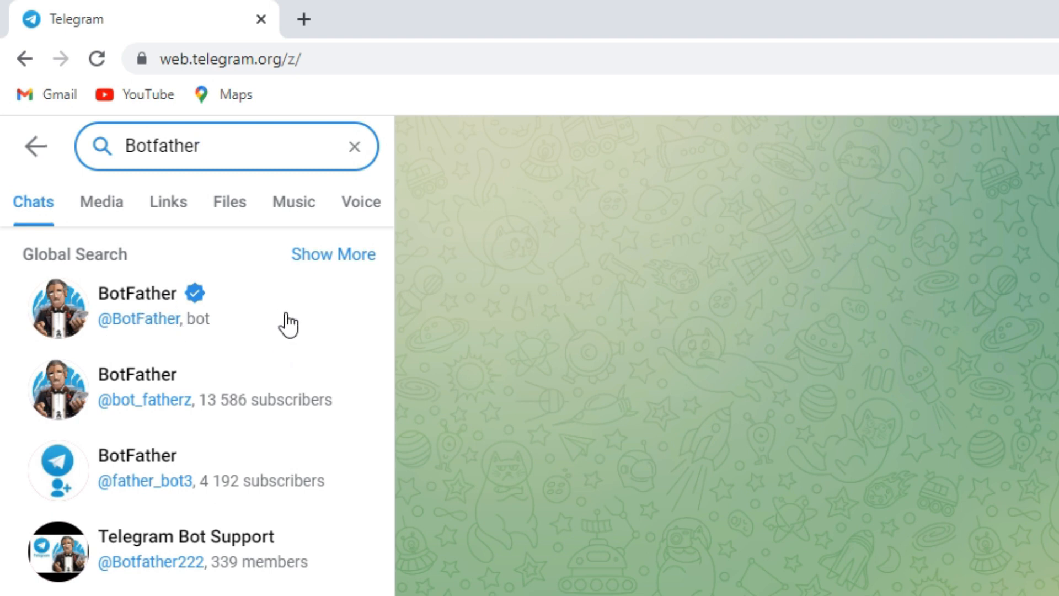
Start the verified BotFather chat so it replies with its command list.
left_click(138, 303)
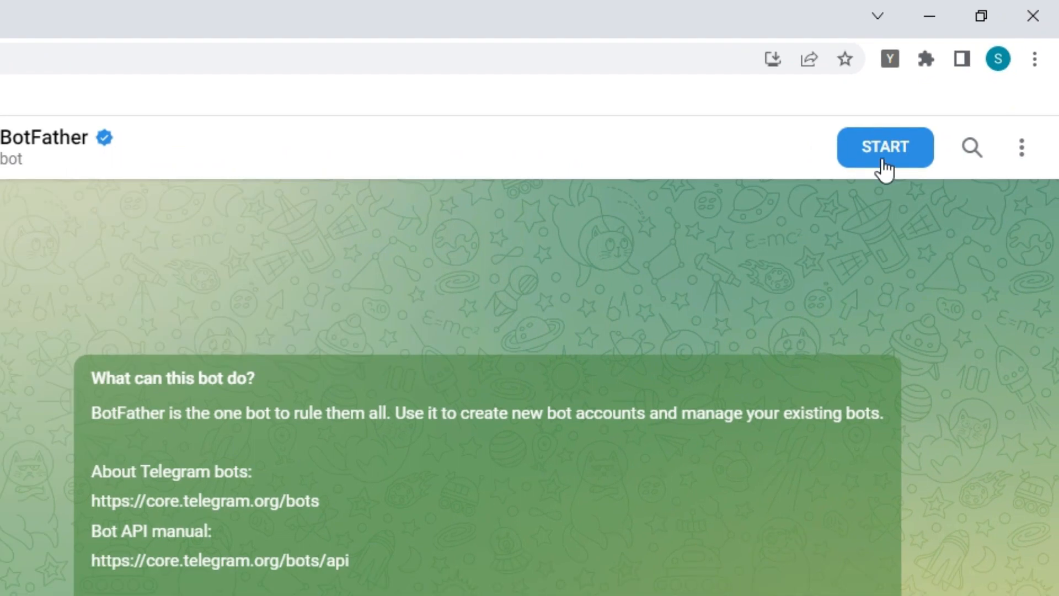
left_click(884, 146)
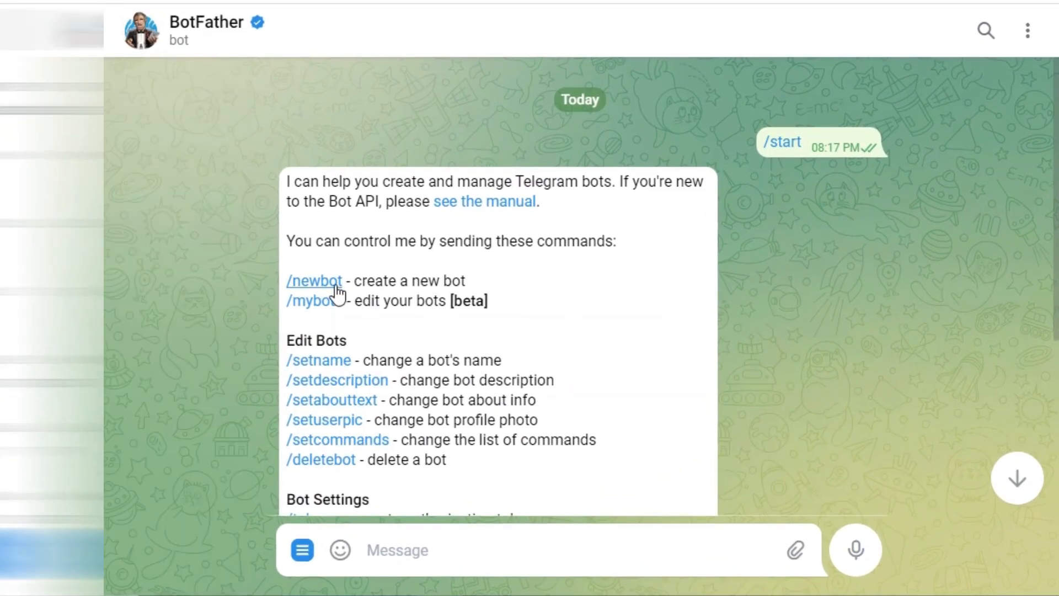
Request /newbot from BotFather and name it Simple Telegram Bot.
left_click(313, 281)
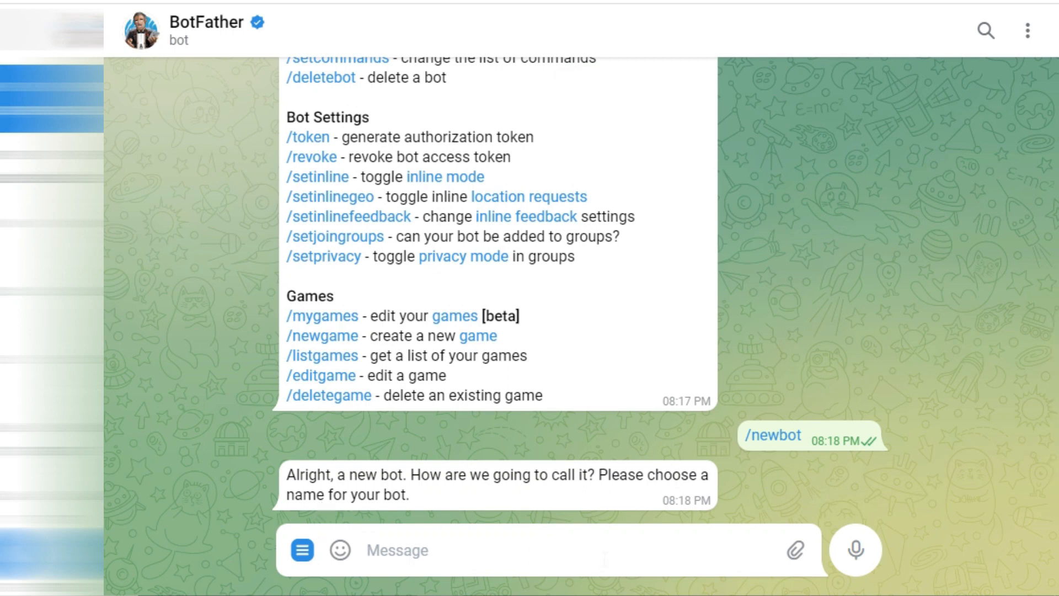
type("Simple Telegram Bot")
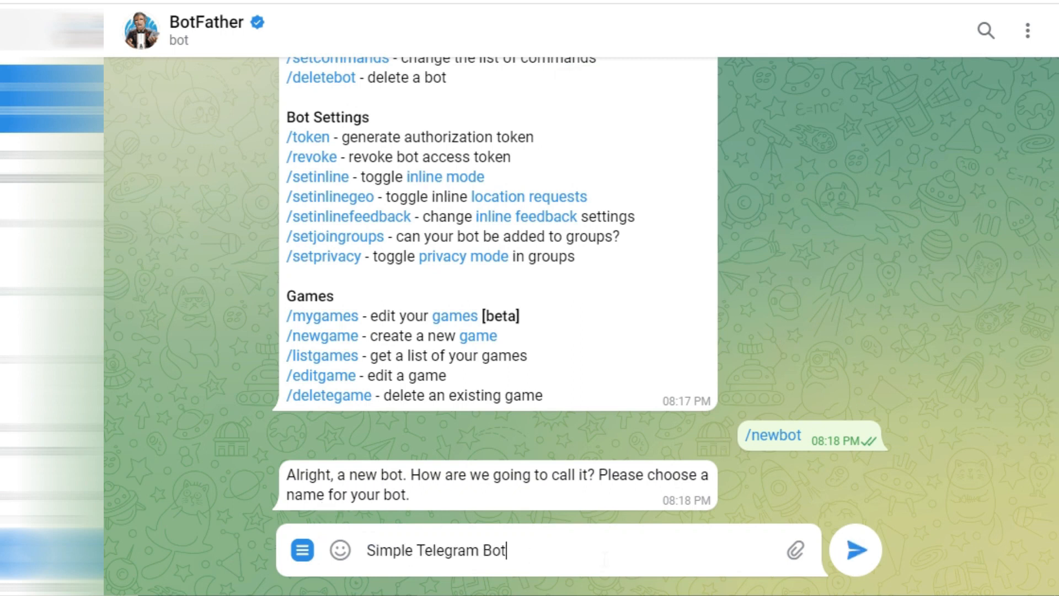
left_click(856, 549)
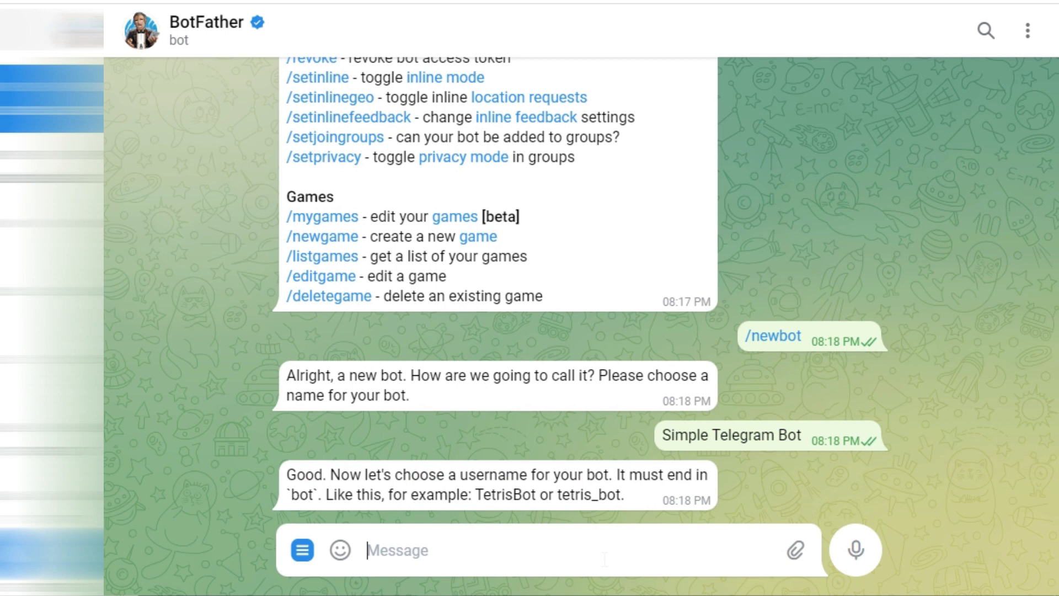
Submit candidate usernames starting with simple_ until BotFather stops rejecting them.
type("simple_")
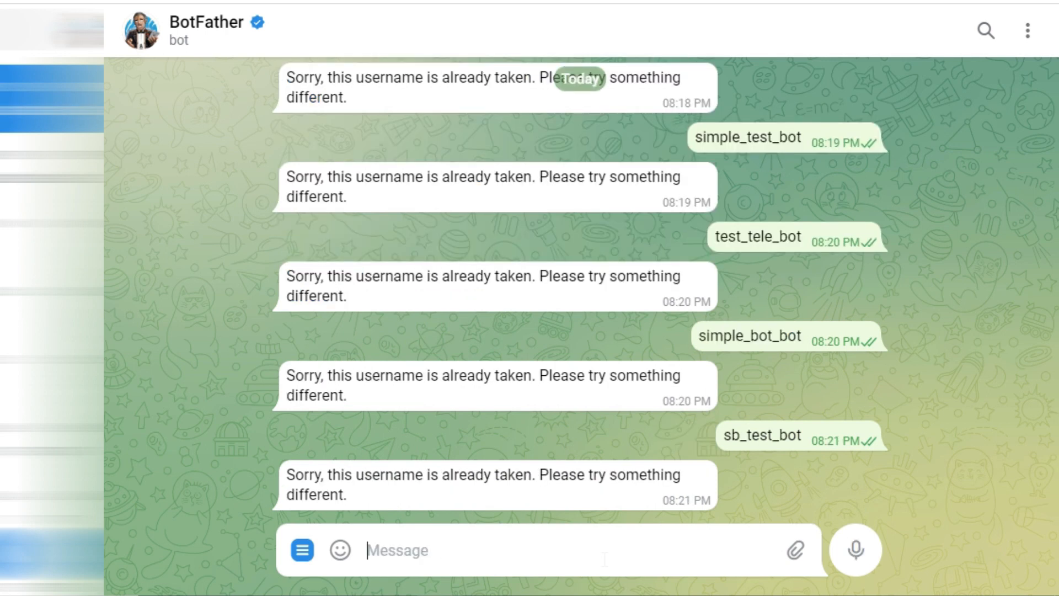
type("sb")
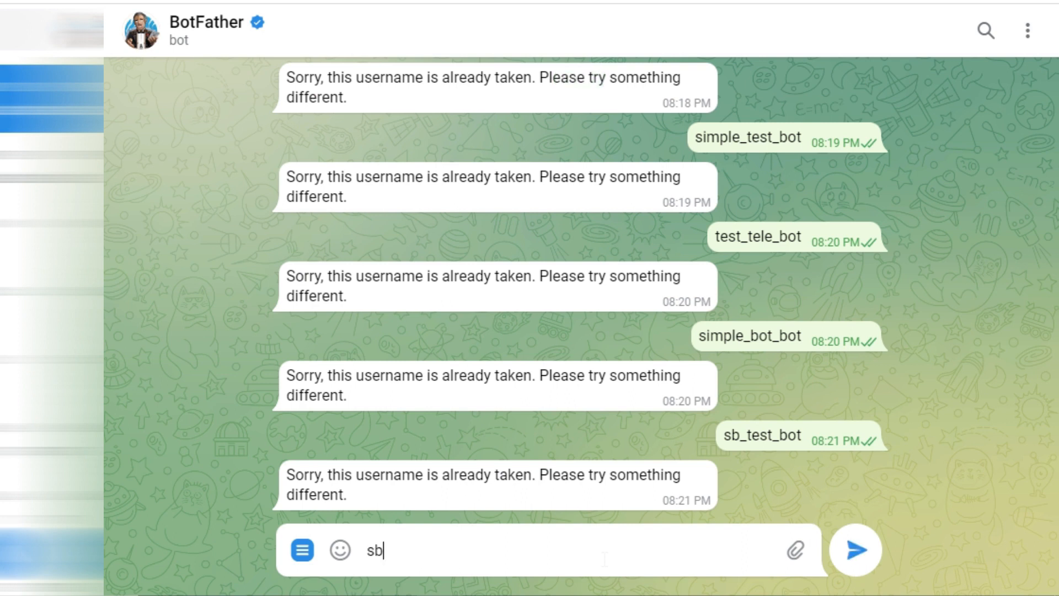
left_click(855, 551)
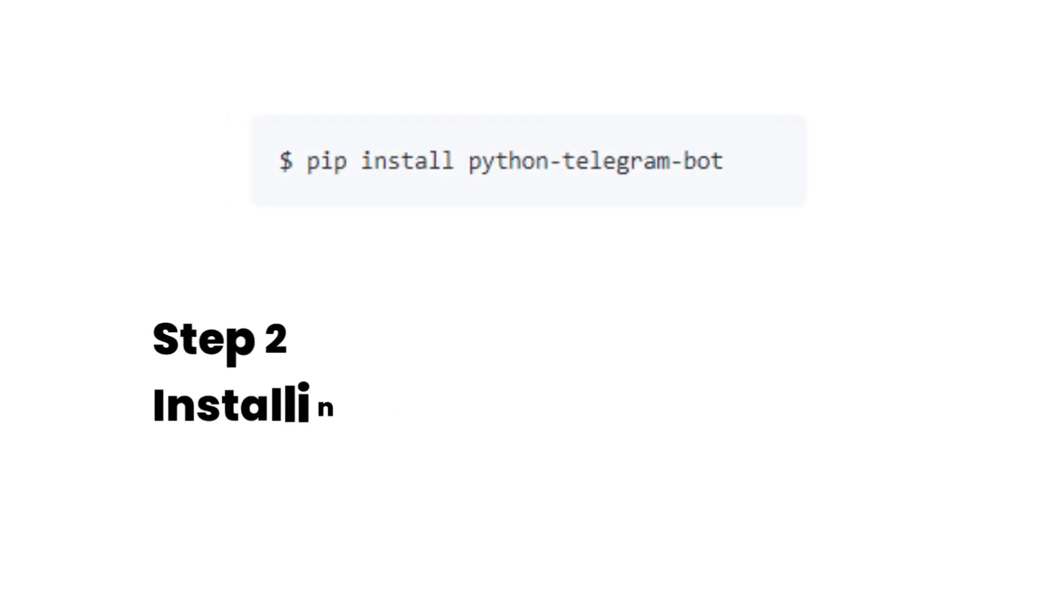
Run pip install python-telegram-bot in Command Prompt.
left_click(626, 578)
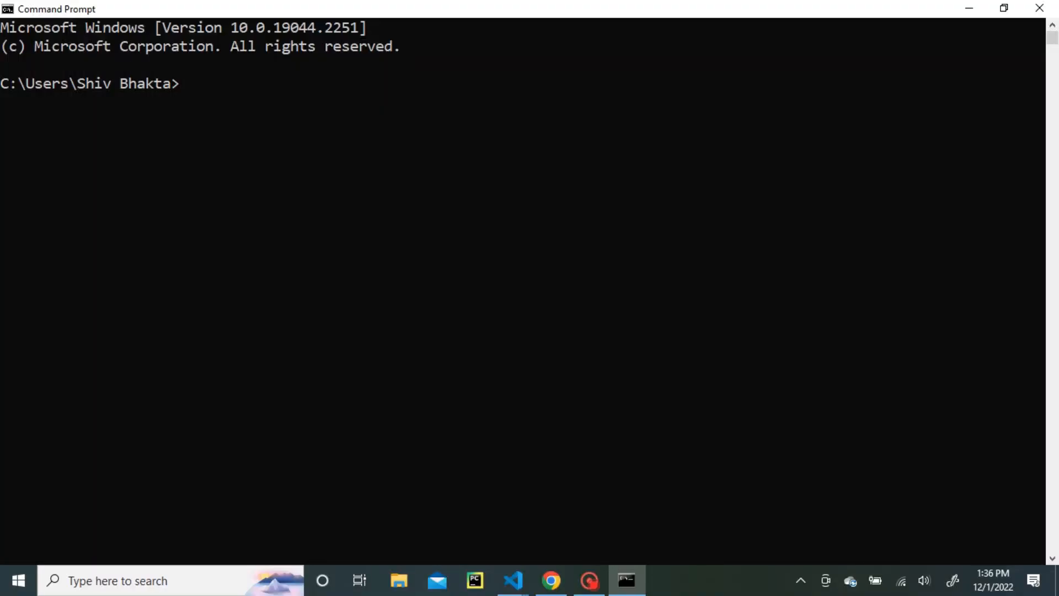
type("pip install python-")
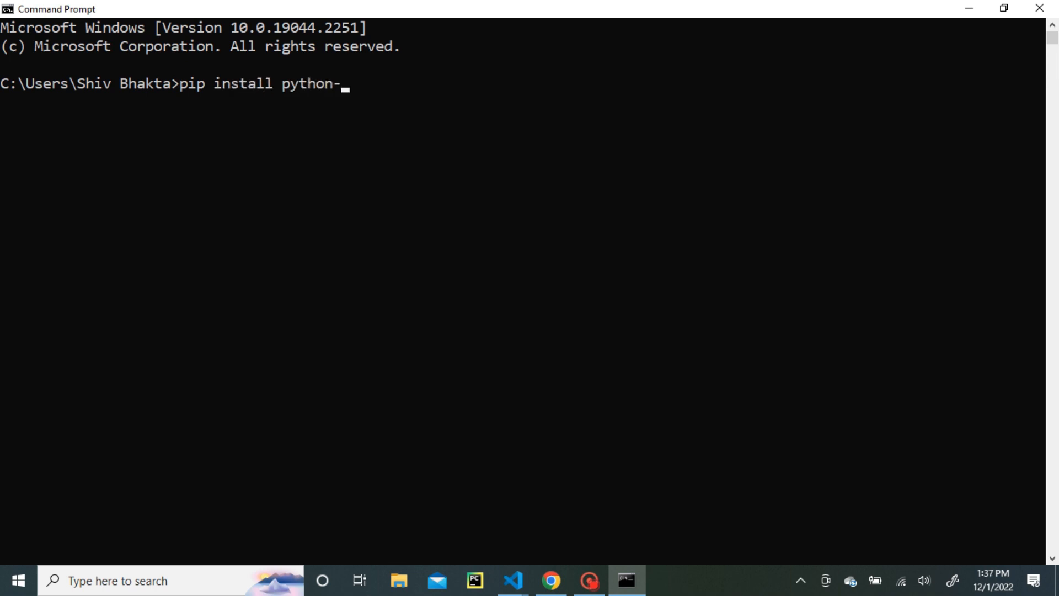
type("telegram-bot")
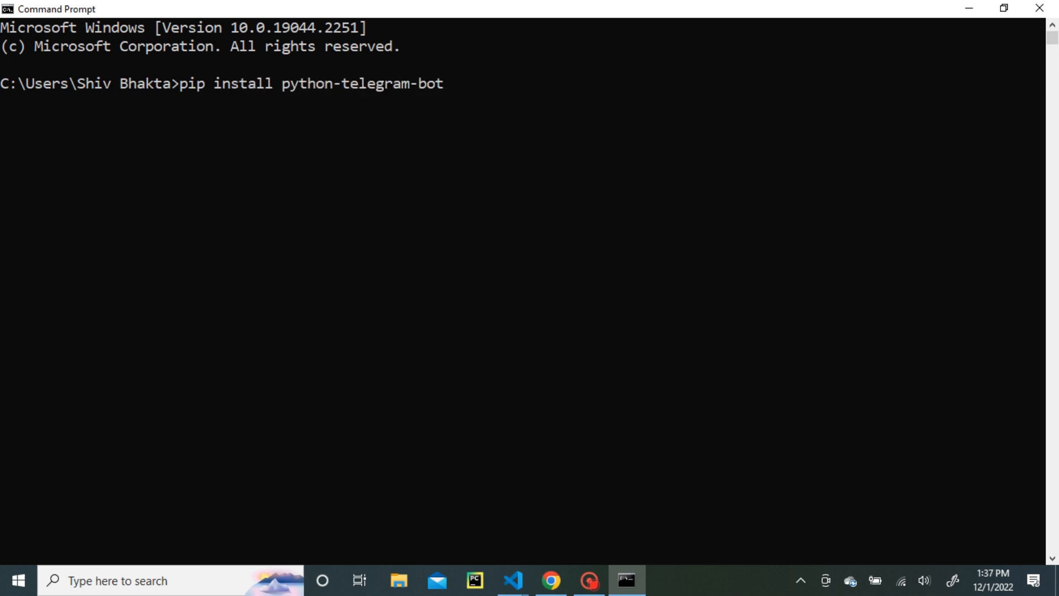
key("Enter")
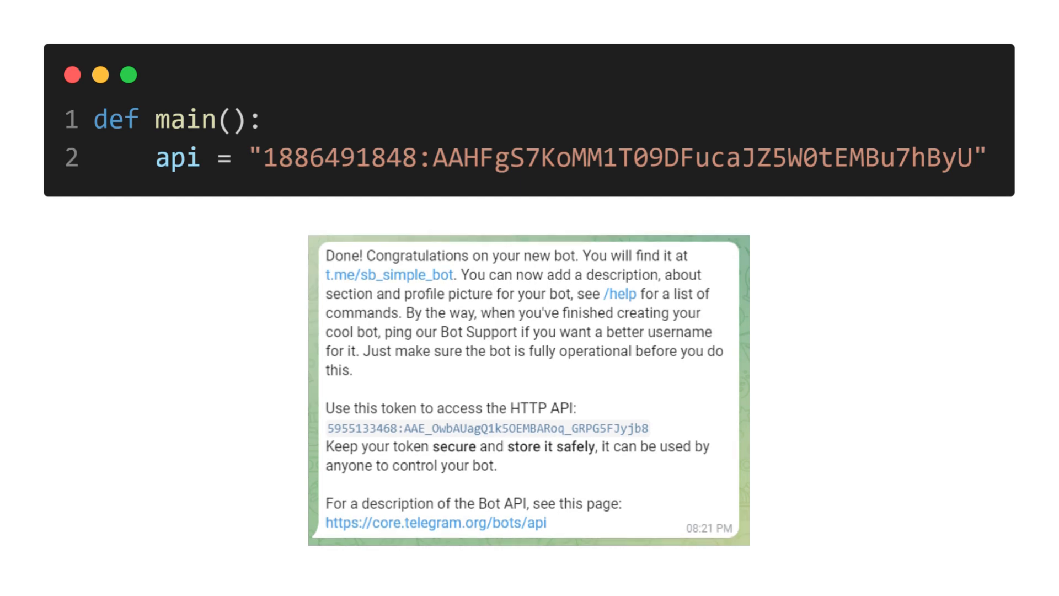
Add Updater(api, use_context=True), its dispatcher and a CommandHandler('start', start) to main().
type("updater = Updater(api, use_context=True)")
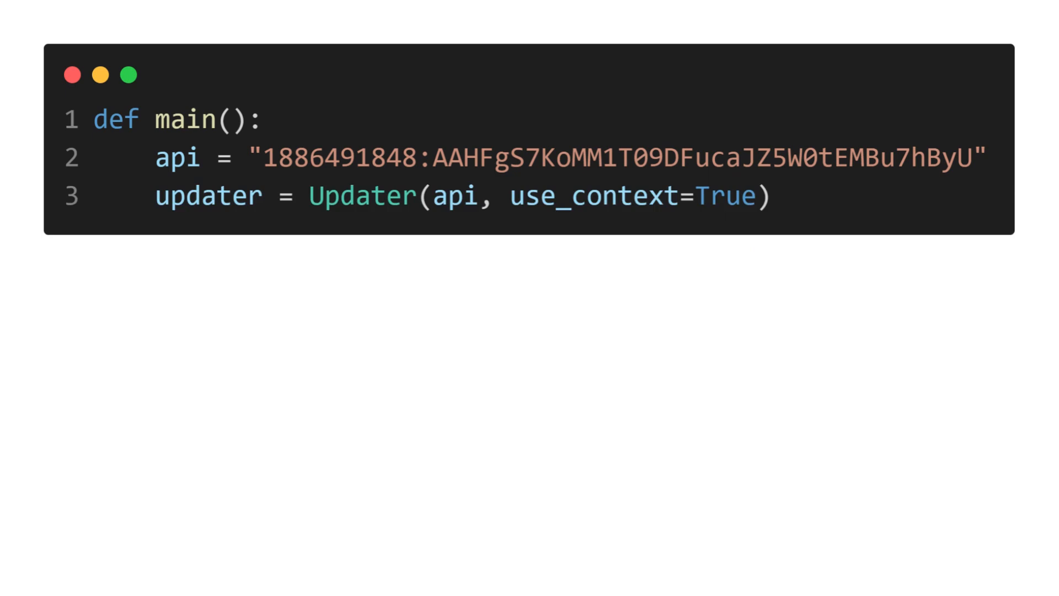
type("dp = updater.dispatcher")
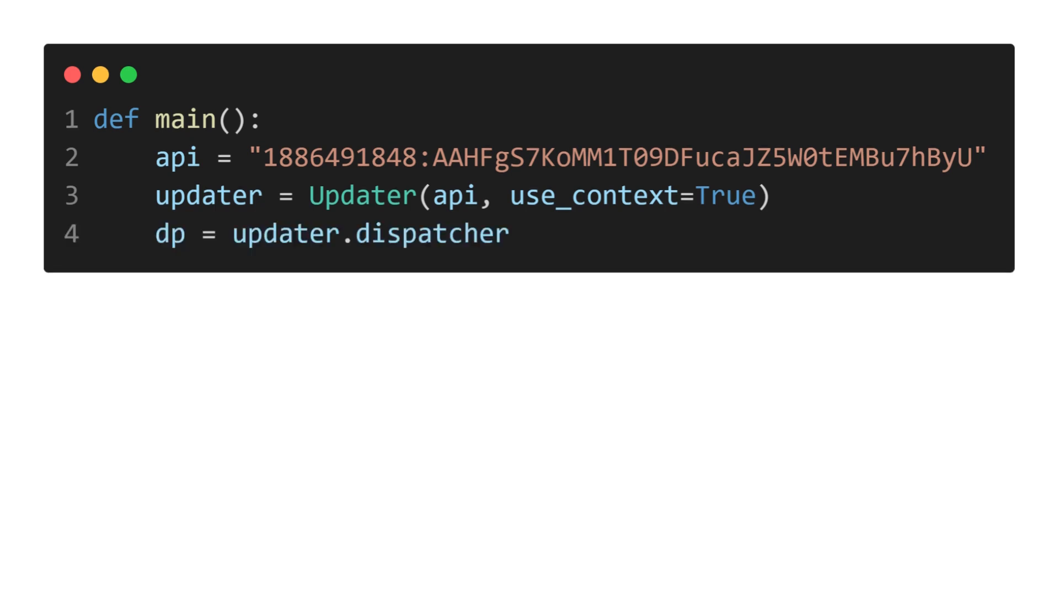
type("dp.add_handler(CommandHandler('start', start))")
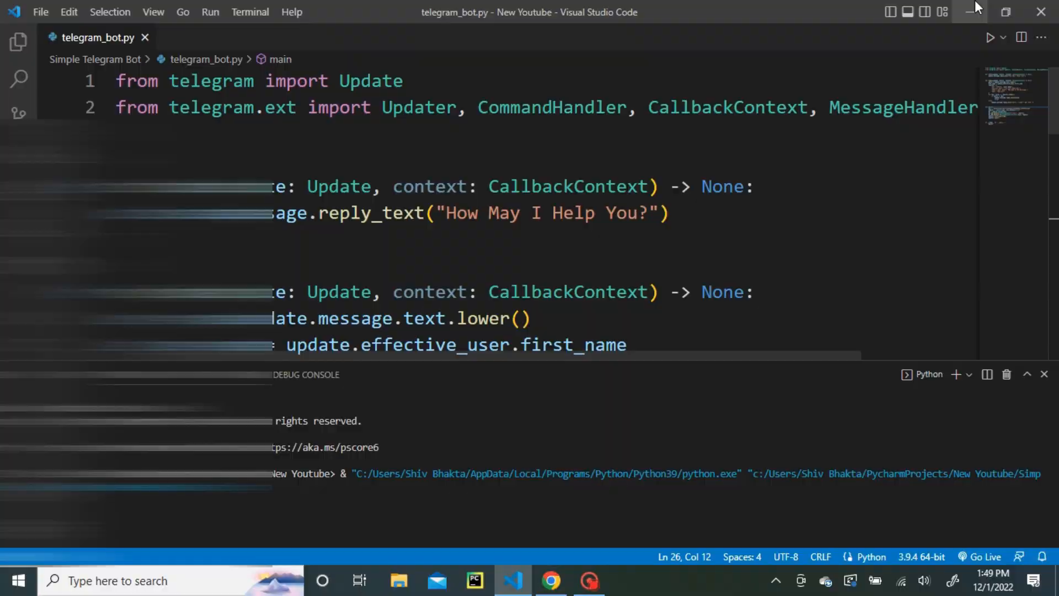
Minimize VS Code with telegram_bot.py running to reach the browser.
left_click(556, 580)
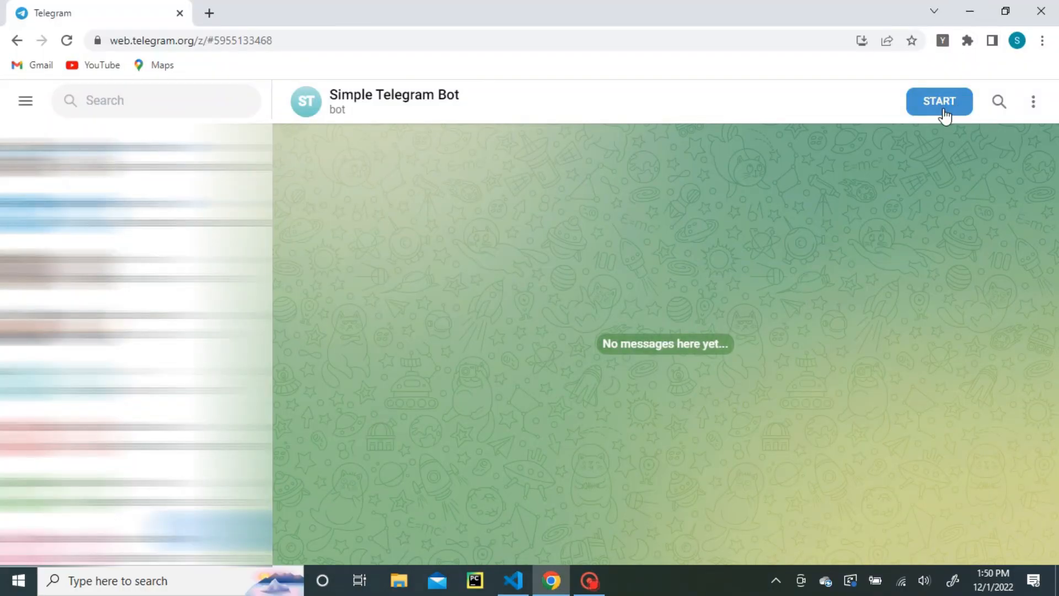
Send /start to Simple Telegram Bot and get its How May I Help You? greeting.
left_click(940, 102)
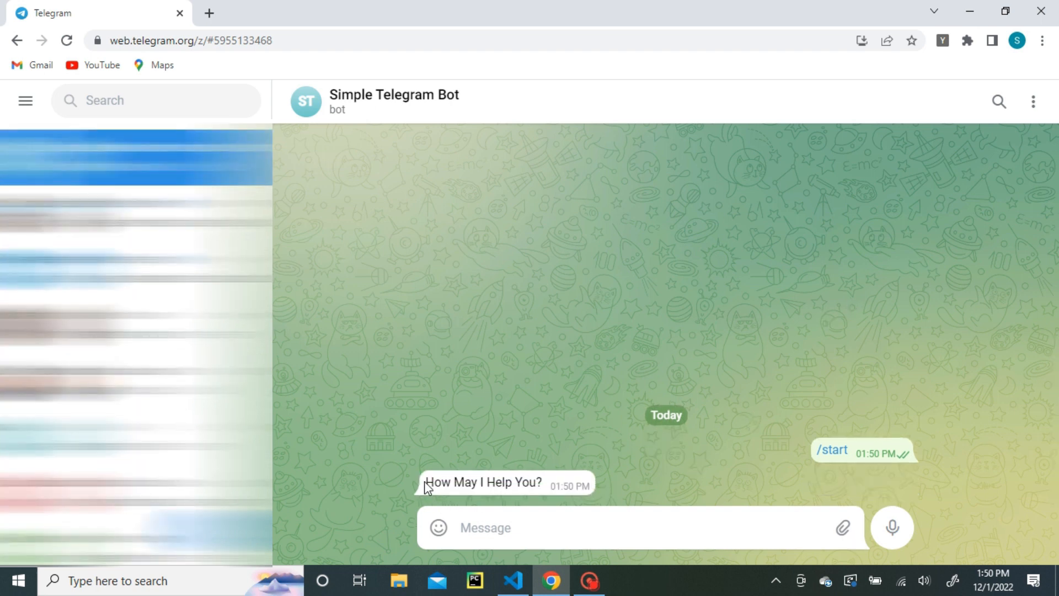
mouse_move(637, 476)
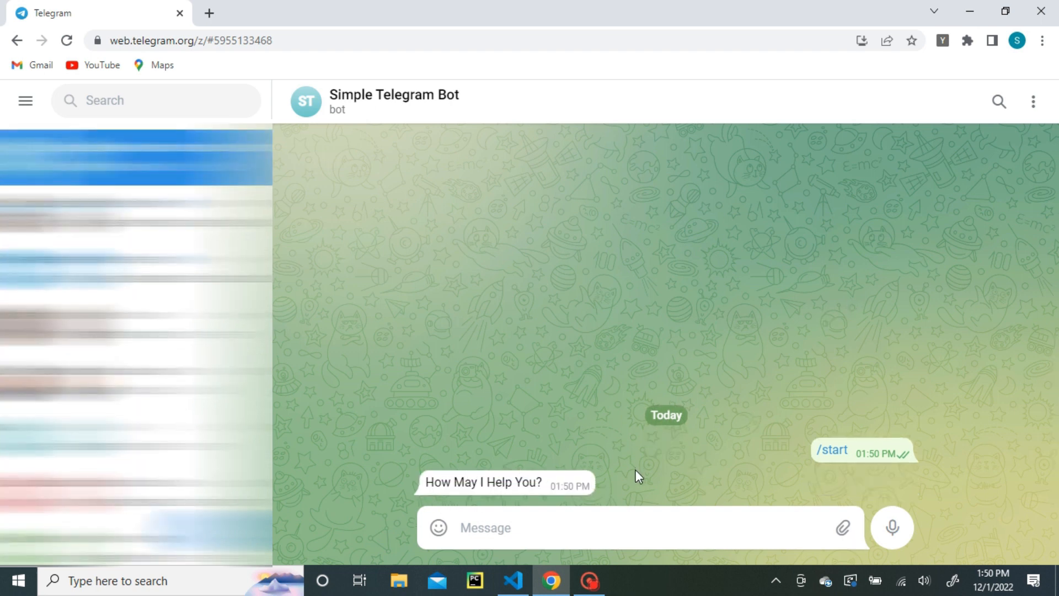
mouse_move(547, 556)
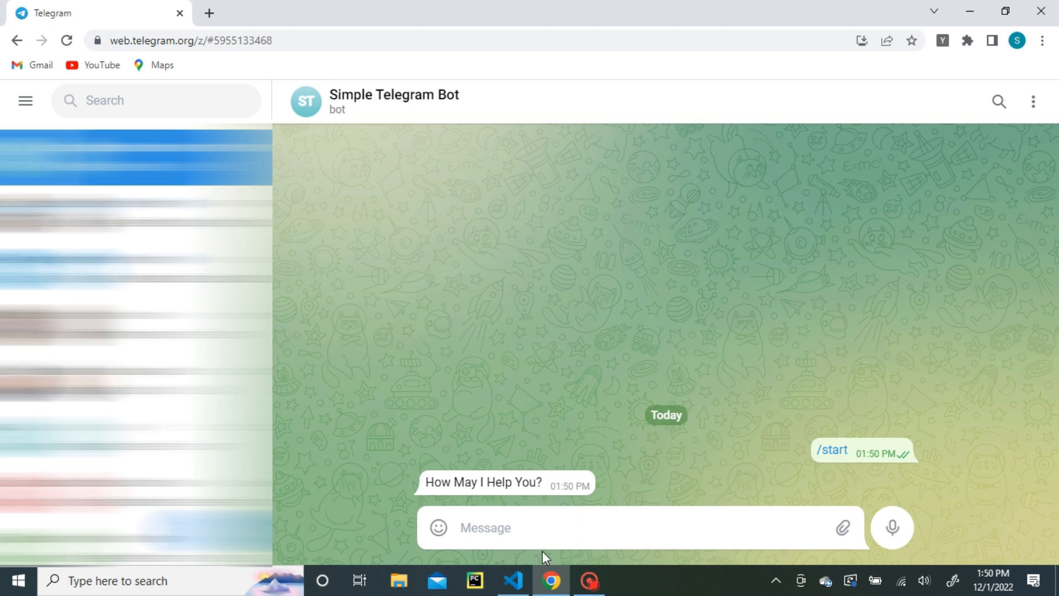
mouse_move(509, 578)
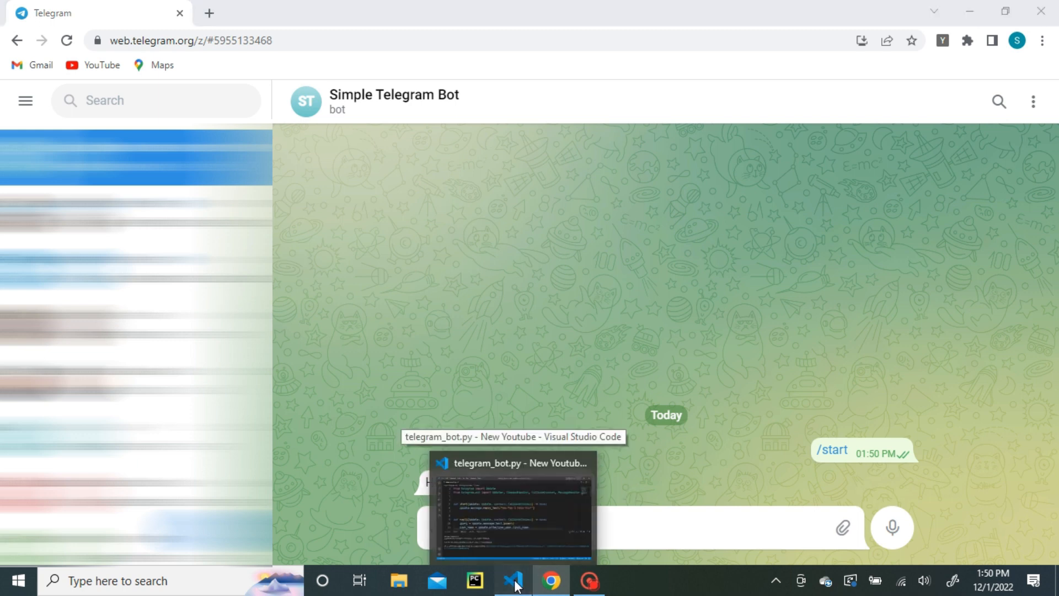
Review the how are you? key and its I'm fine thank you reply, then check it in Telegram.
left_click(510, 580)
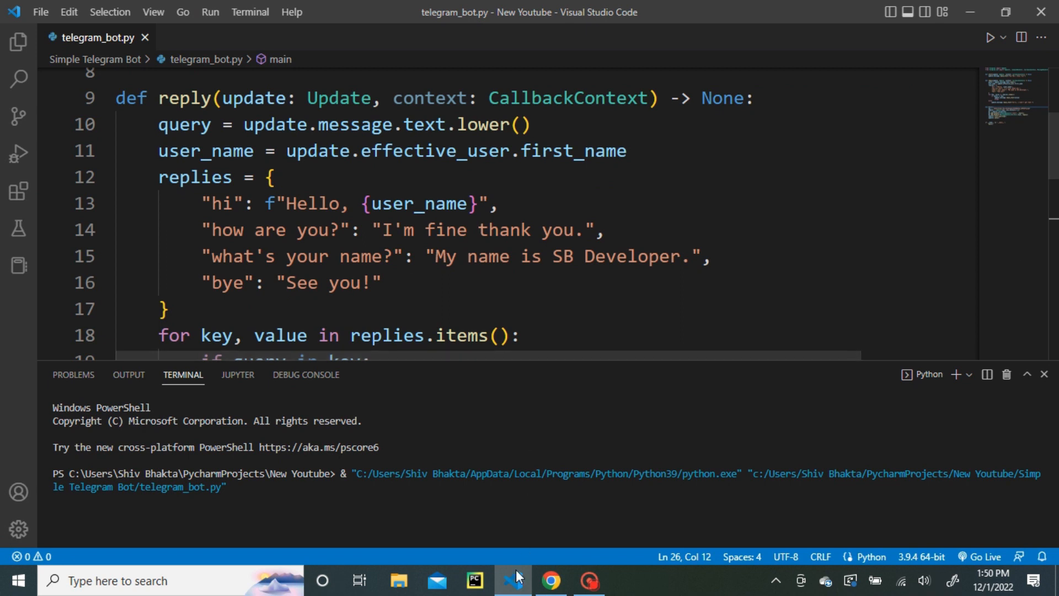
mouse_move(508, 580)
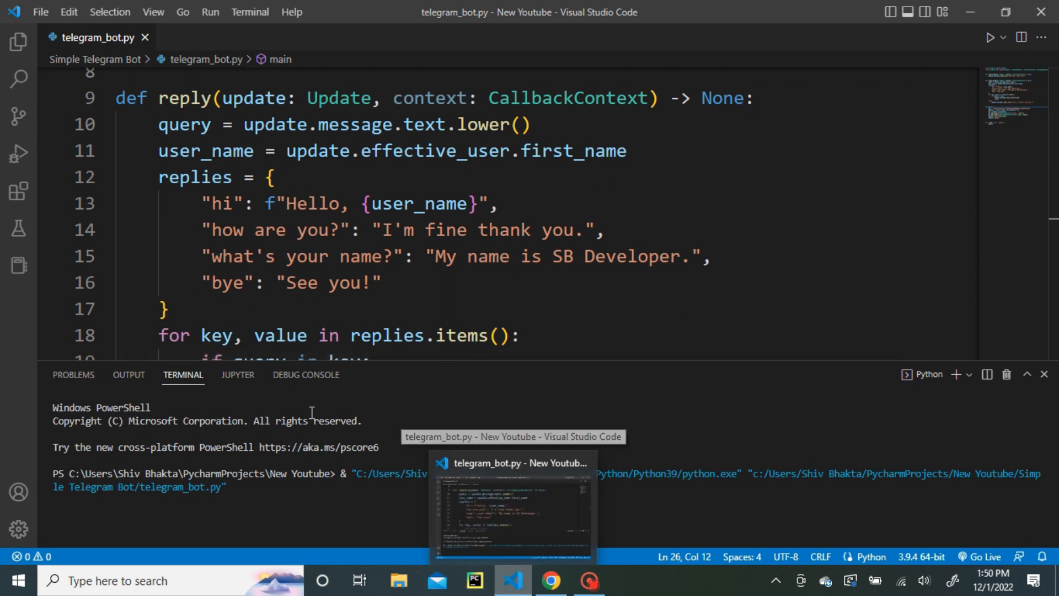
double_click(225, 229)
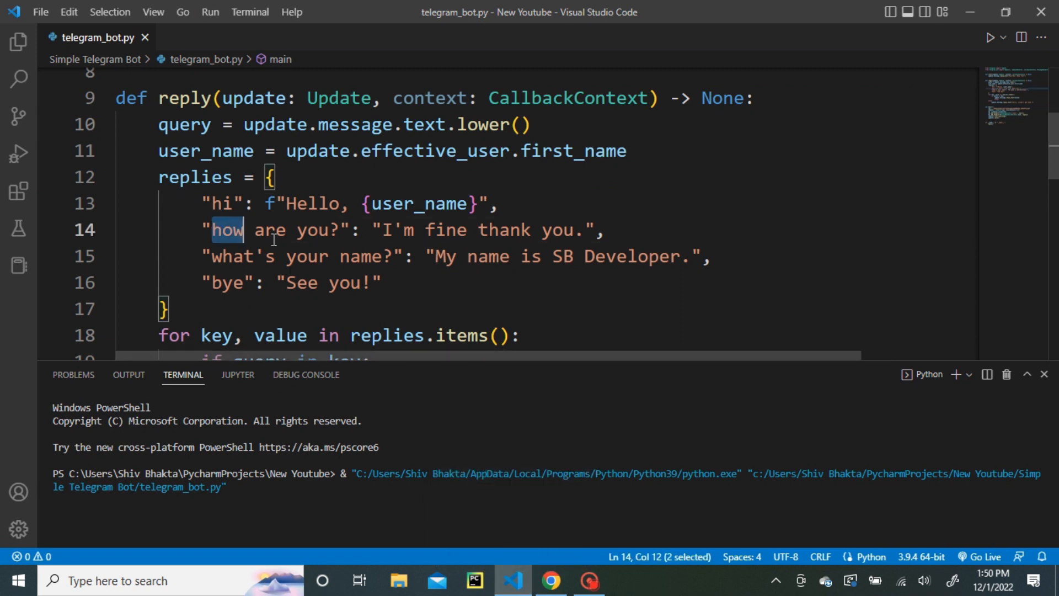
left_click_drag(212, 229, 341, 229)
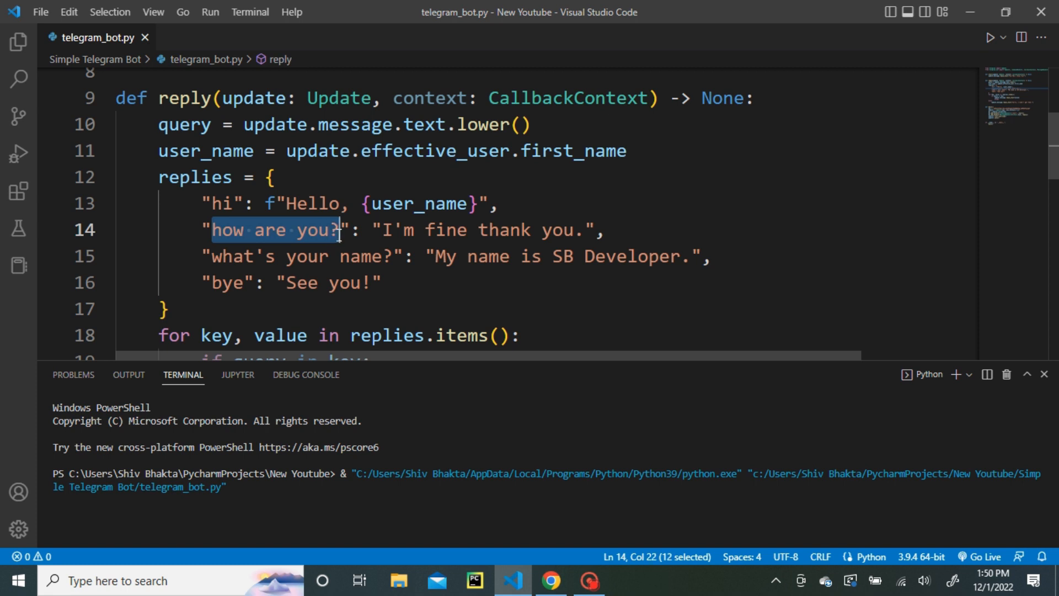
left_click(550, 578)
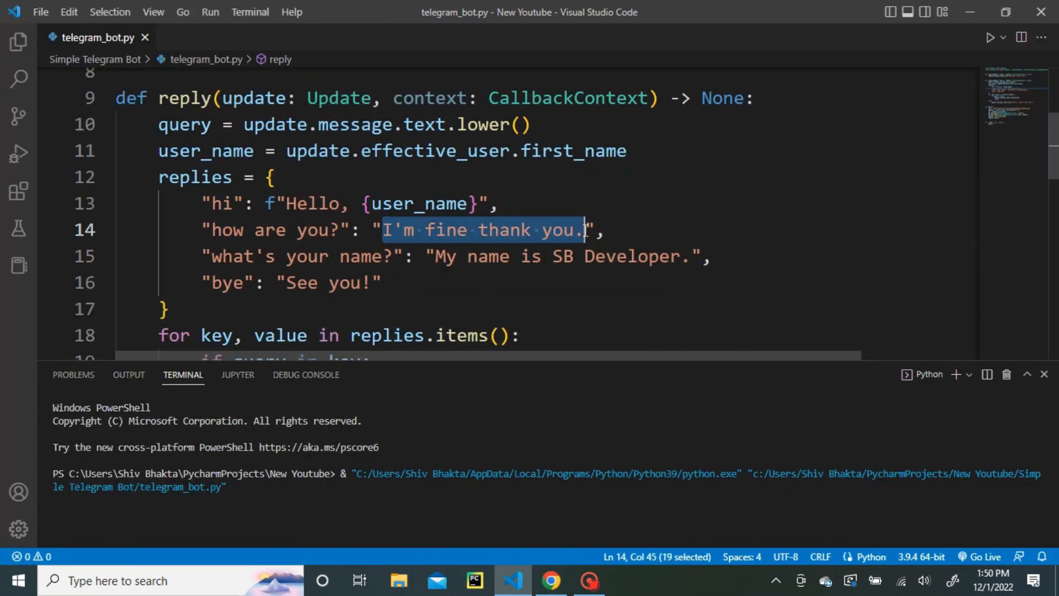
left_click(547, 580)
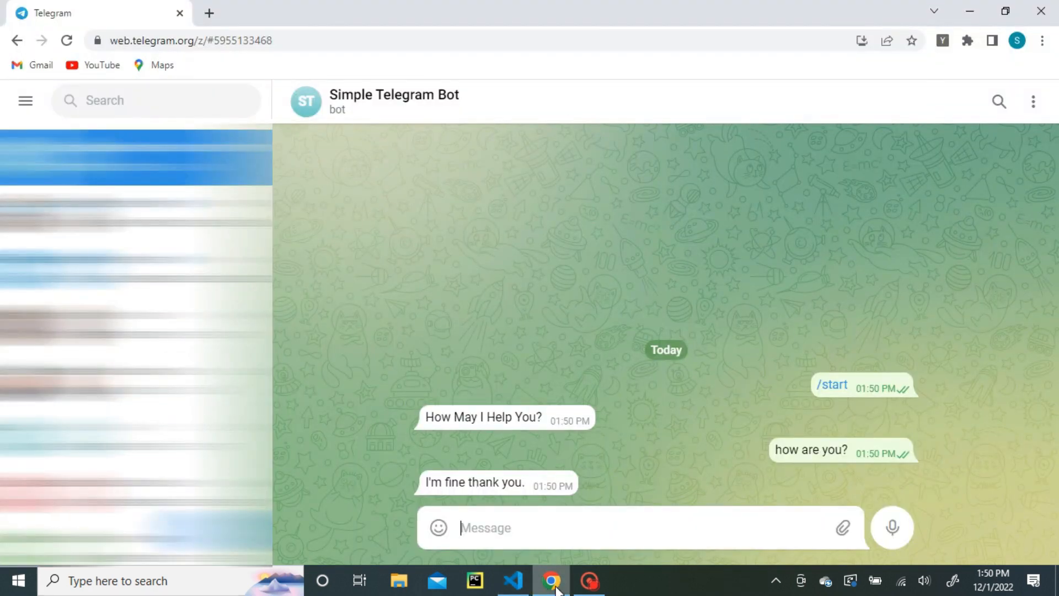
Send what's your name? to the bot and confirm it answers with the scripted reply.
left_click(514, 580)
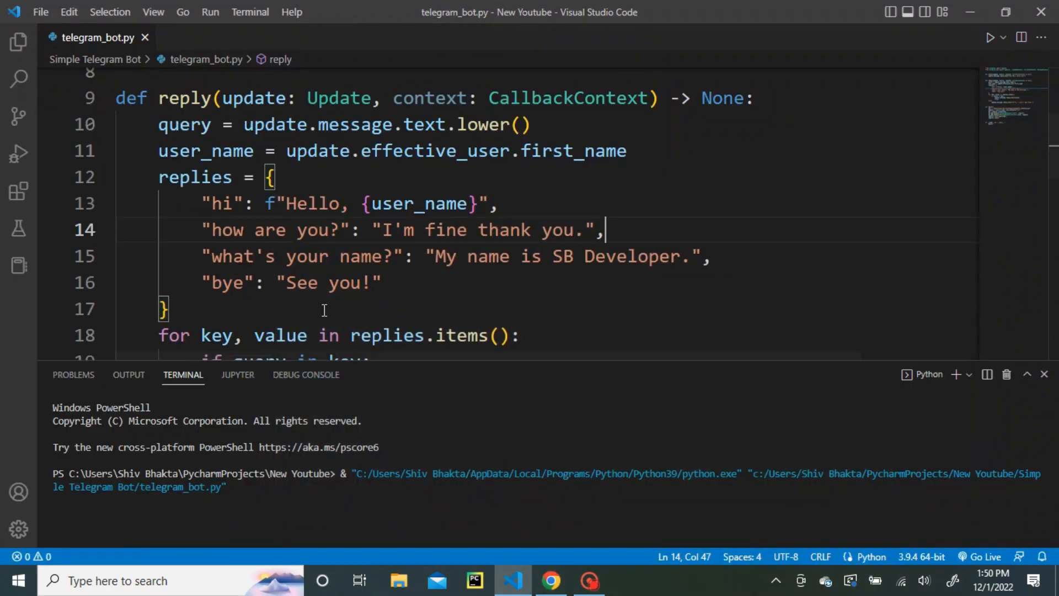
left_click_drag(213, 256, 394, 256)
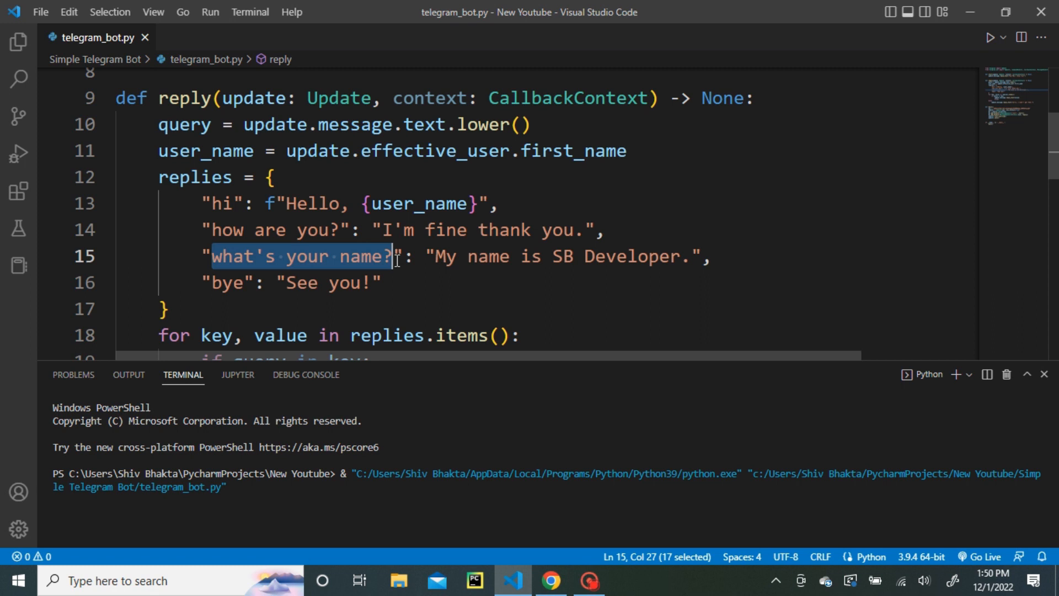
mouse_move(514, 580)
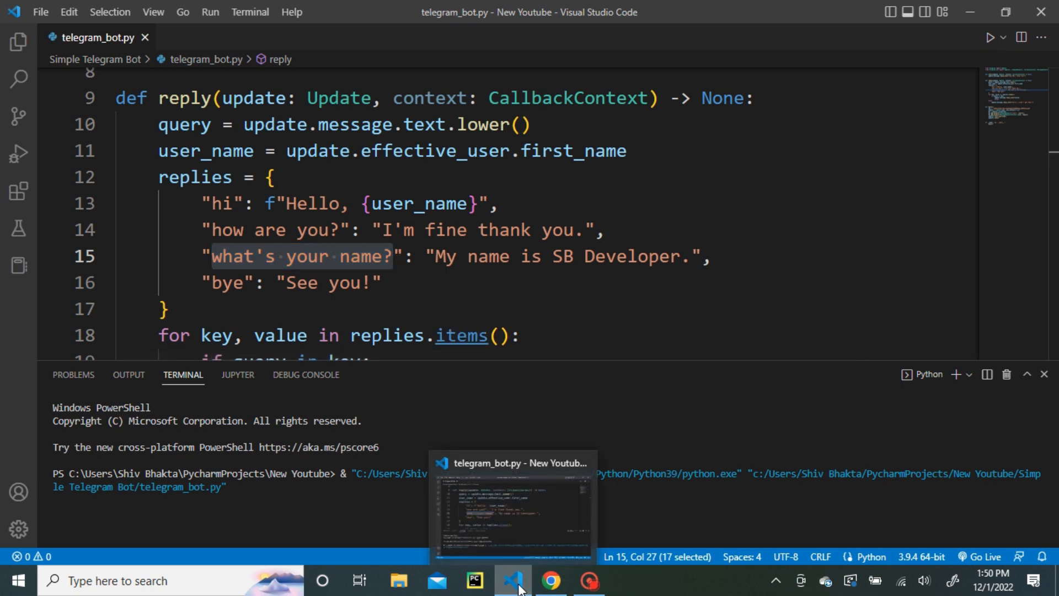
left_click(549, 579)
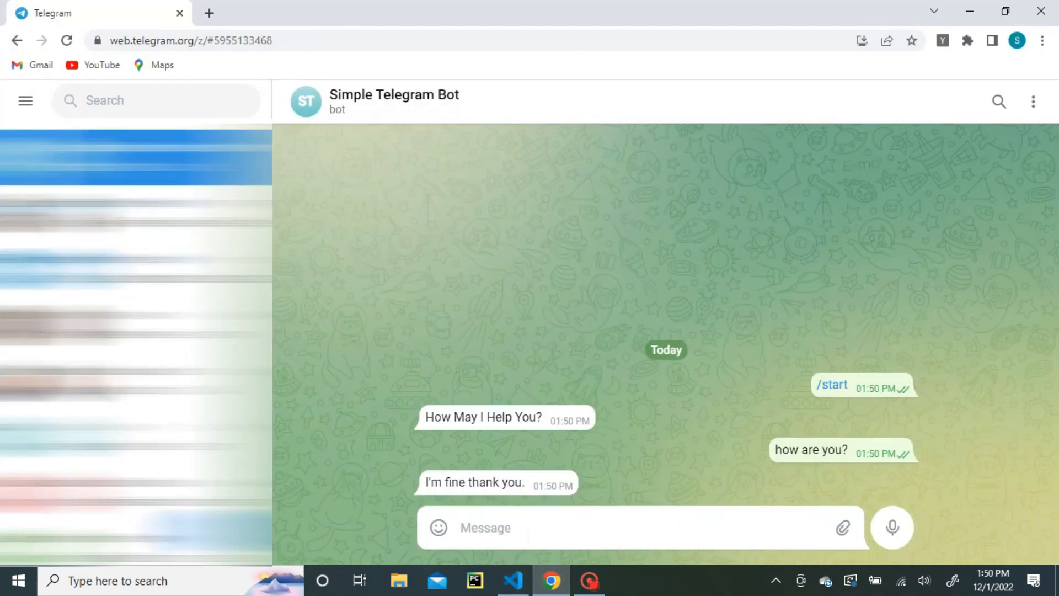
type("what's your name?")
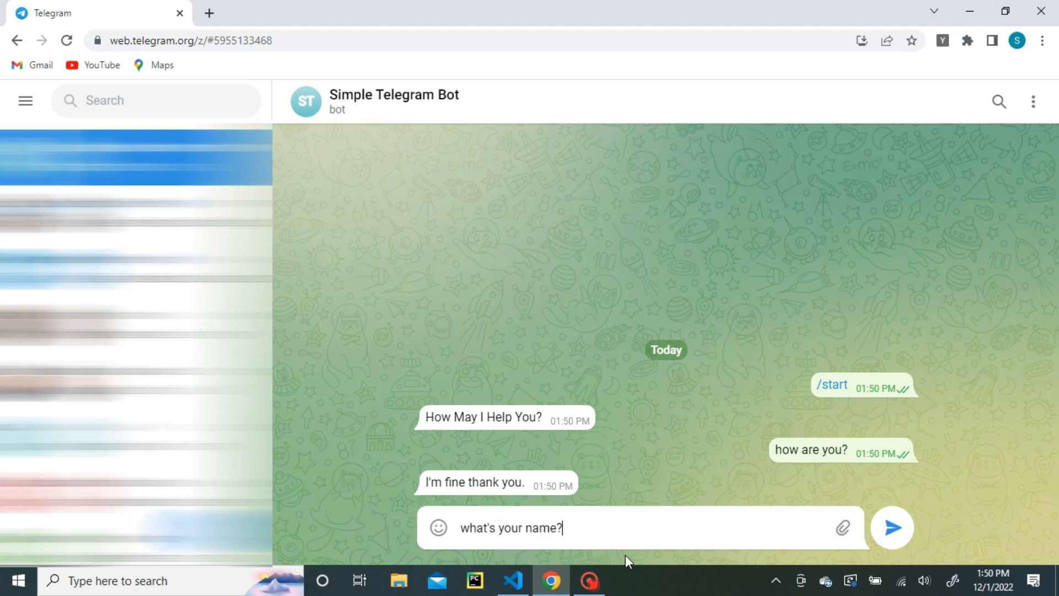
left_click(893, 528)
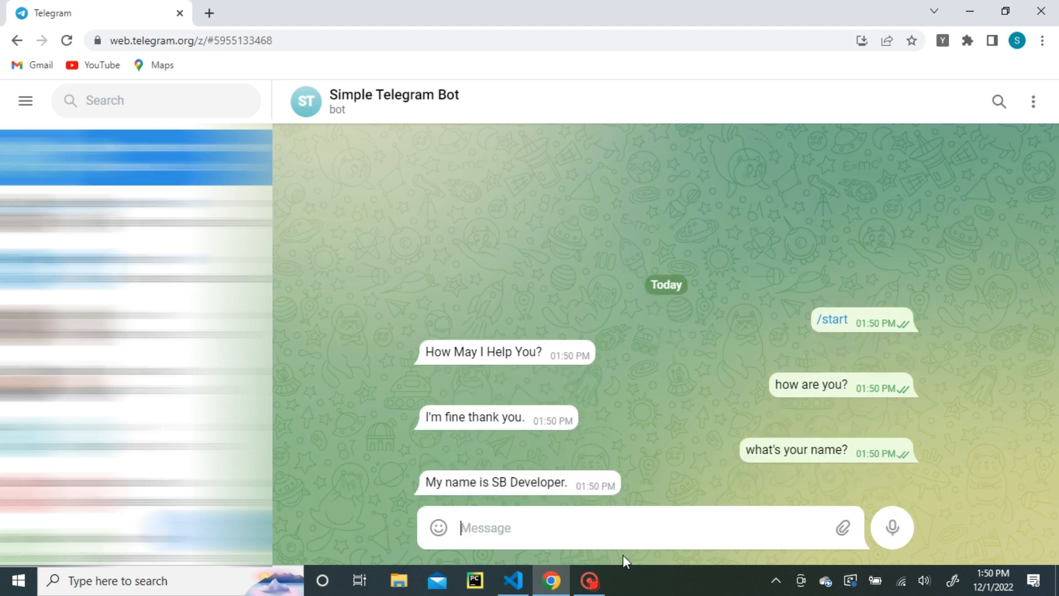
Send bye to the bot and confirm it answers with the scripted reply.
left_click(512, 581)
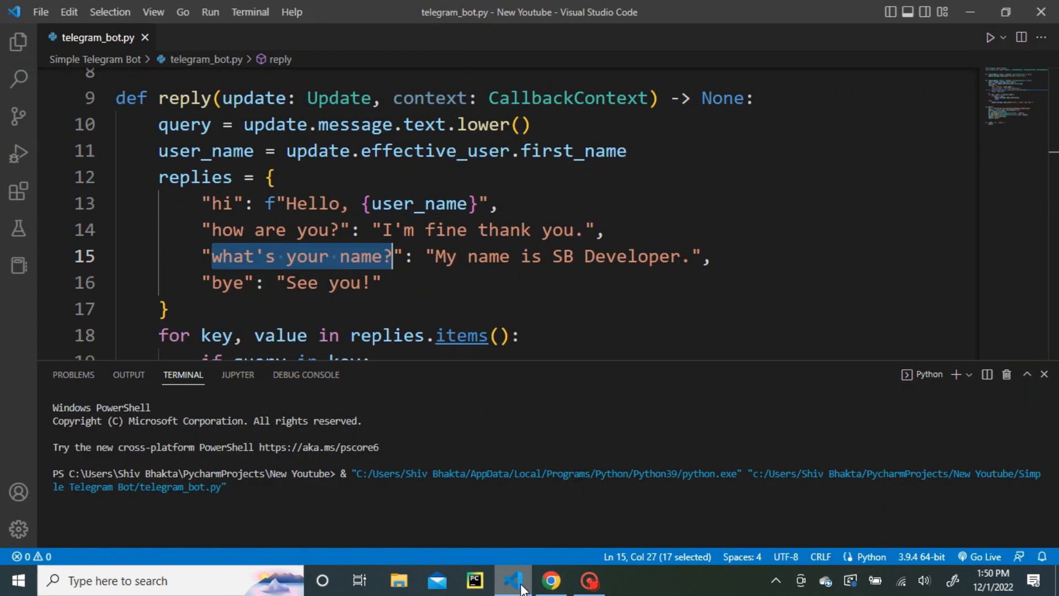
double_click(228, 283)
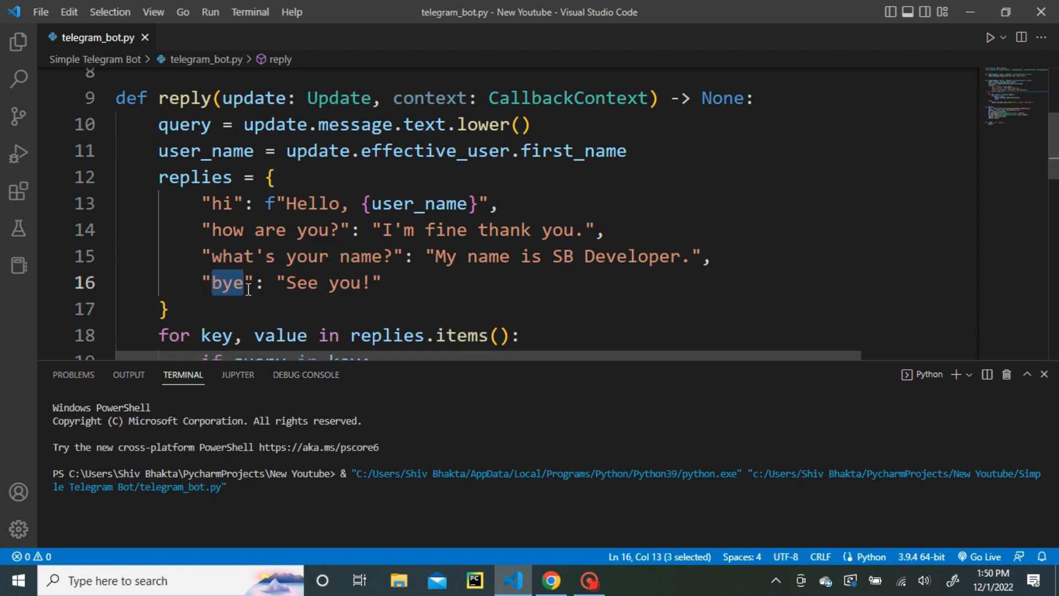
left_click(549, 580)
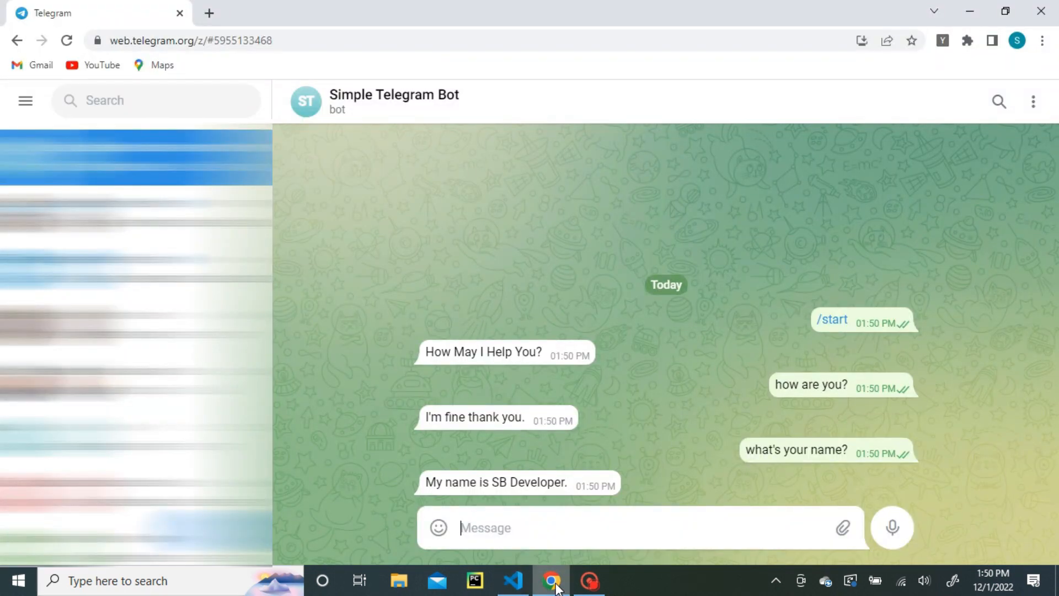
type("bye")
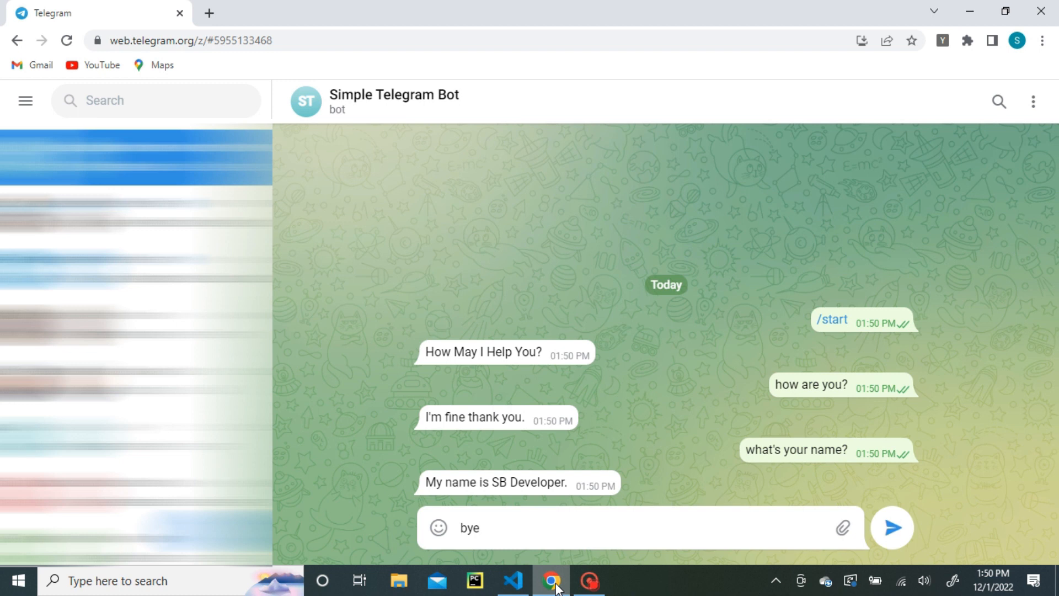
left_click(892, 527)
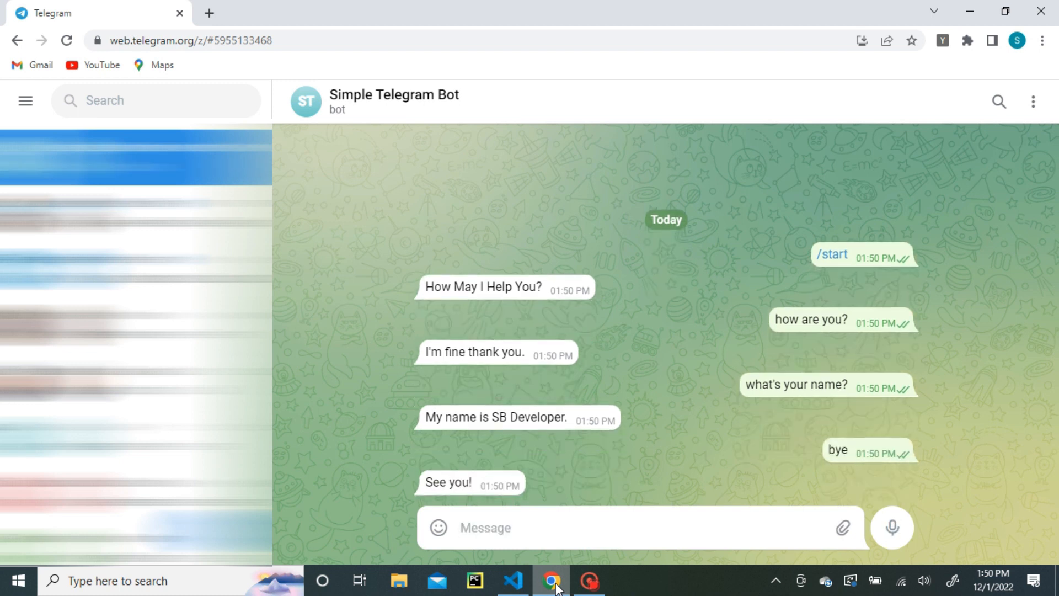